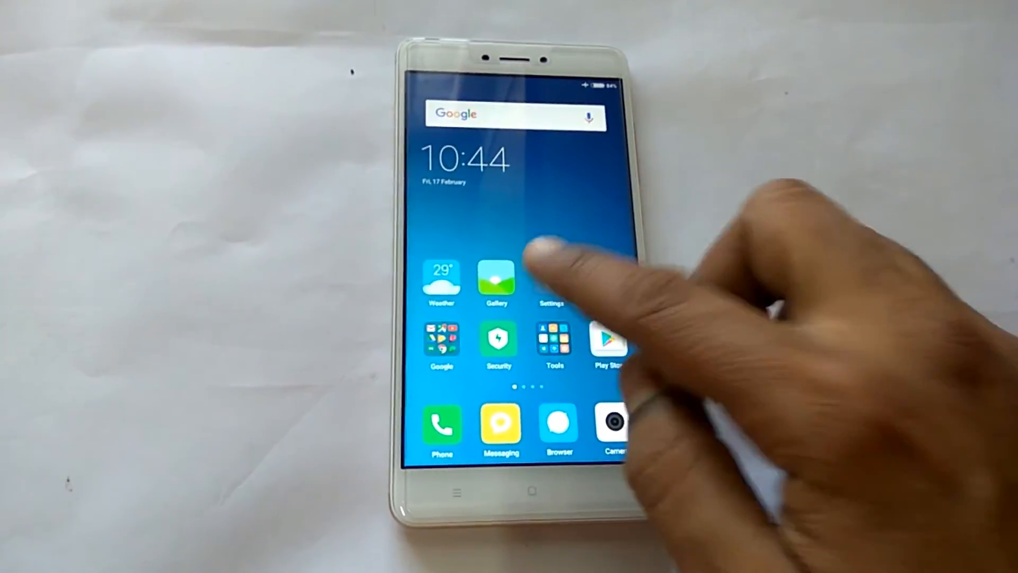
# Step: Reboot into recovery mode from Settings > About phone > System updates
pyautogui.click(553, 275)
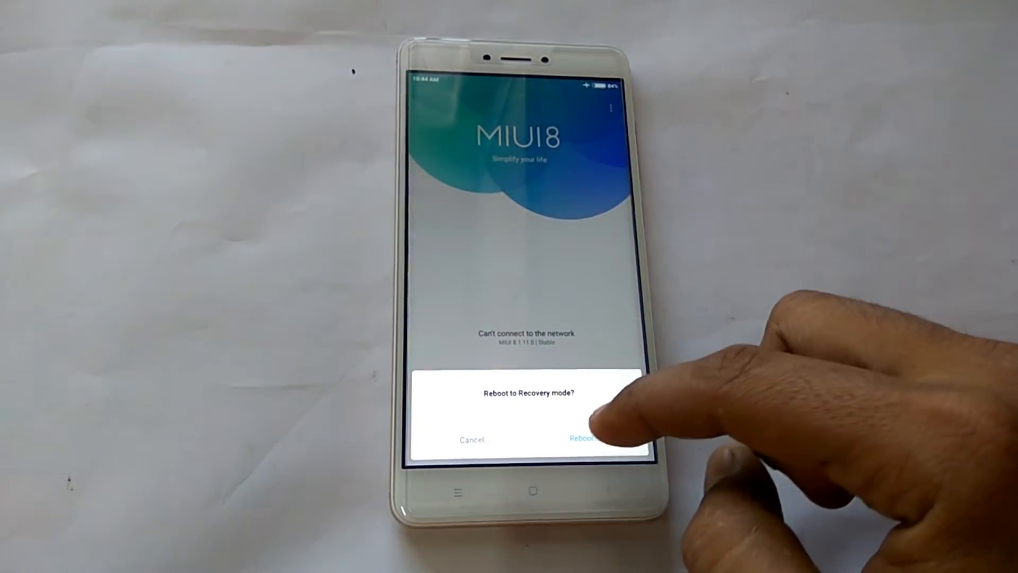
pyautogui.click(581, 439)
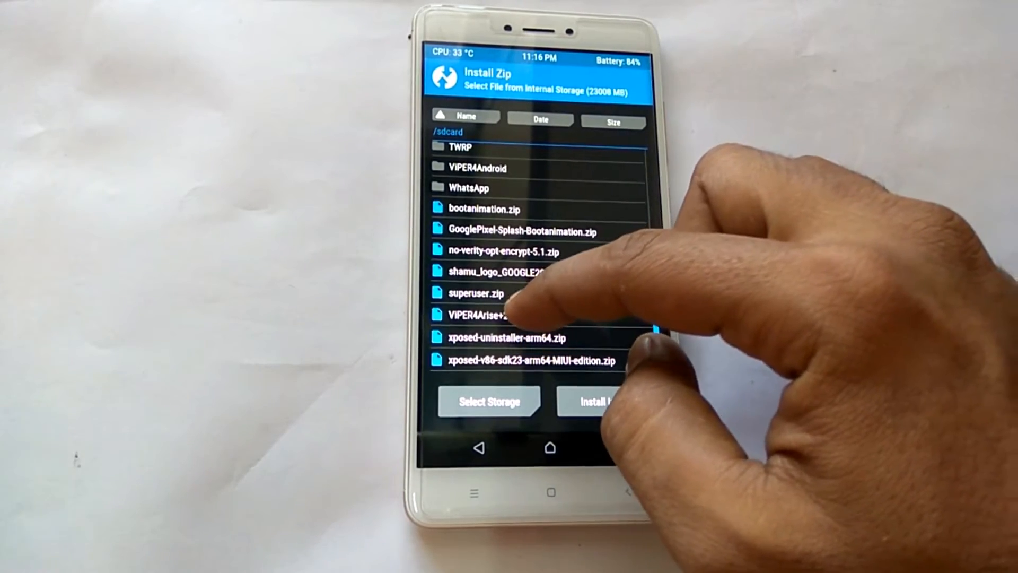
# Step: Flash the ViPER4Arise zip in TWRP, then reboot to system
pyautogui.click(493, 314)
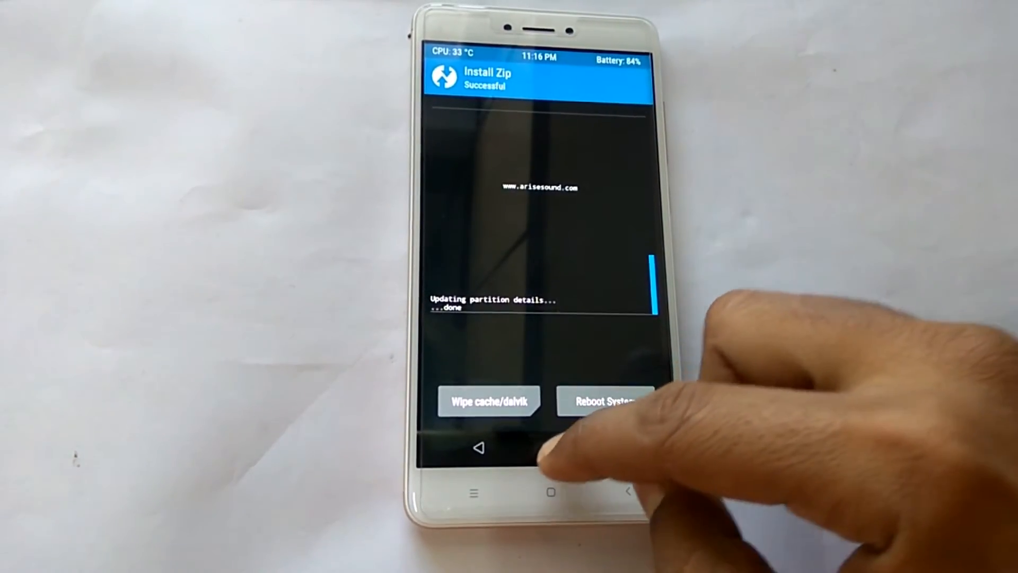
pyautogui.click(605, 400)
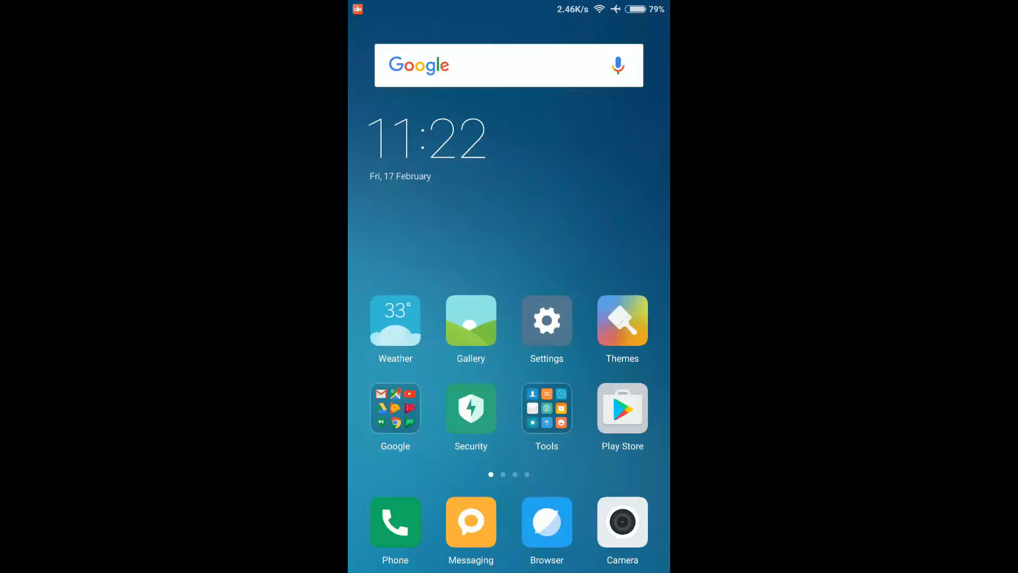
# Step: Search the Play Store for 'pixel icon pack'
pyautogui.click(622, 408)
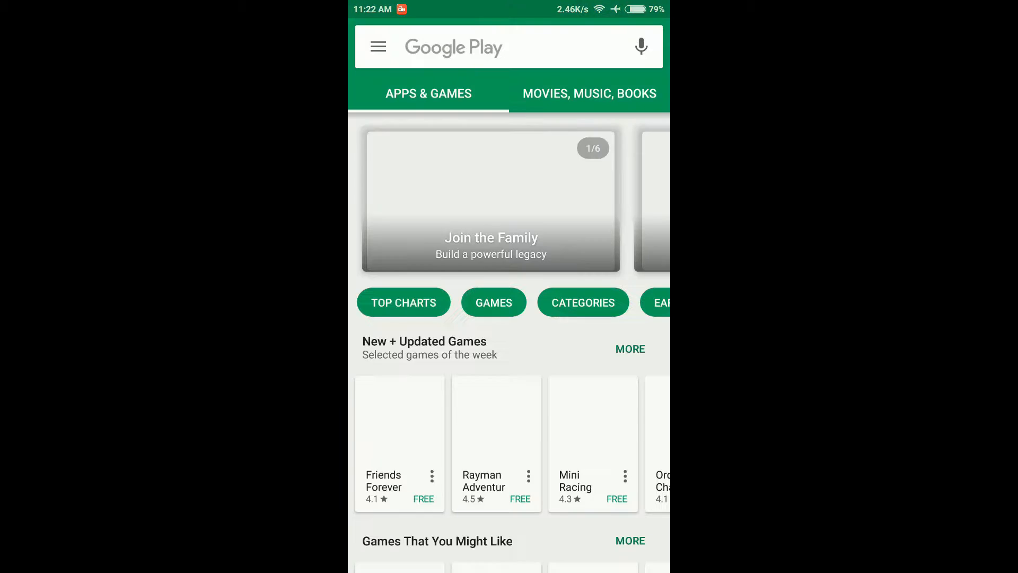
pyautogui.write('ixel')
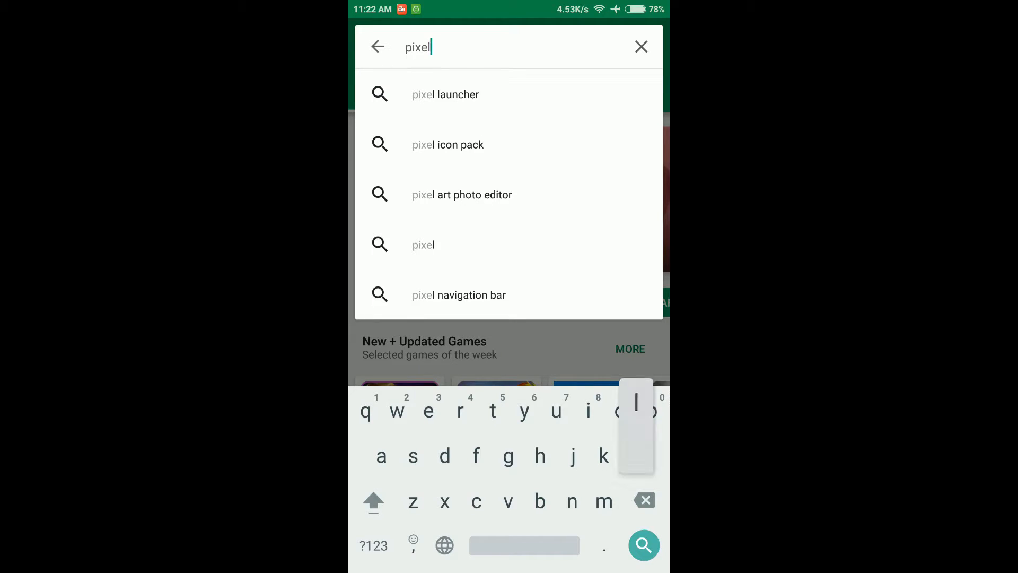
pyautogui.write('icon')
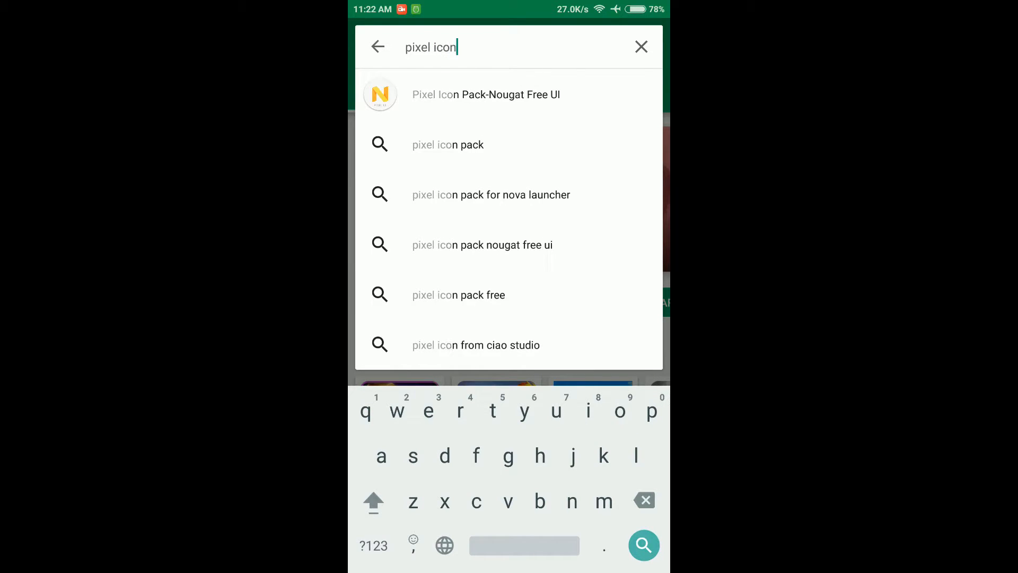
pyautogui.write('p')
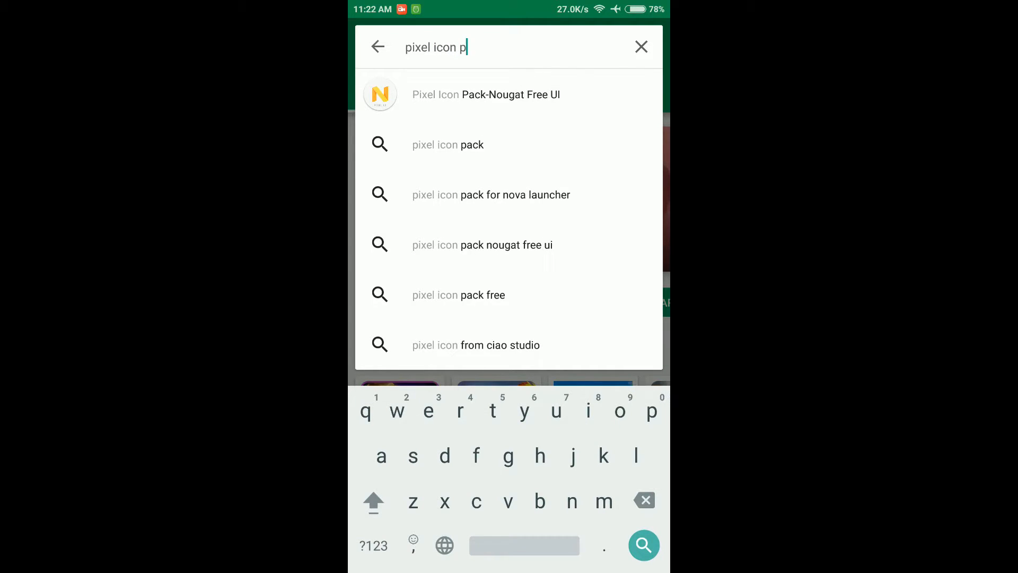
pyautogui.write('ack')
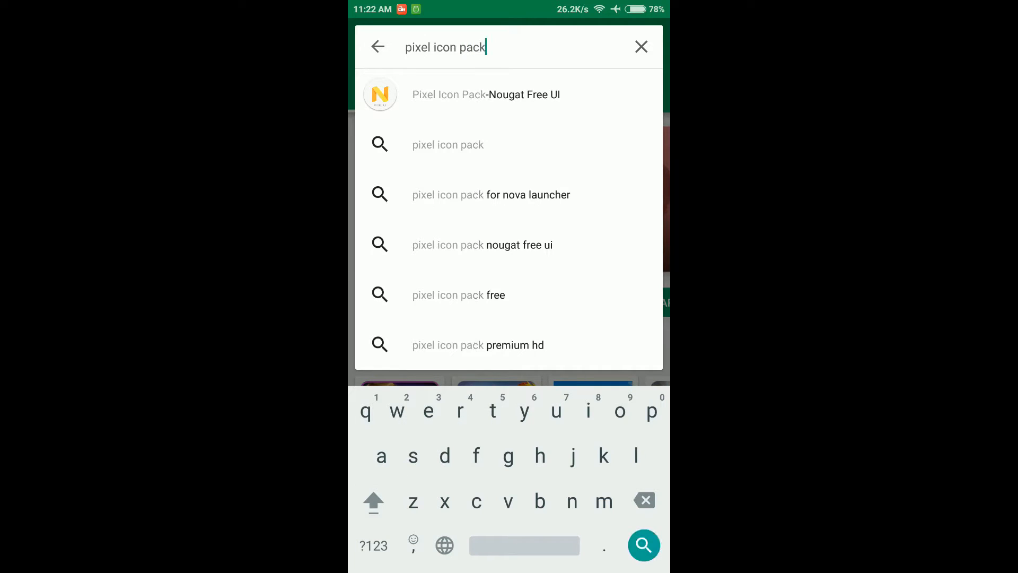
pyautogui.click(643, 544)
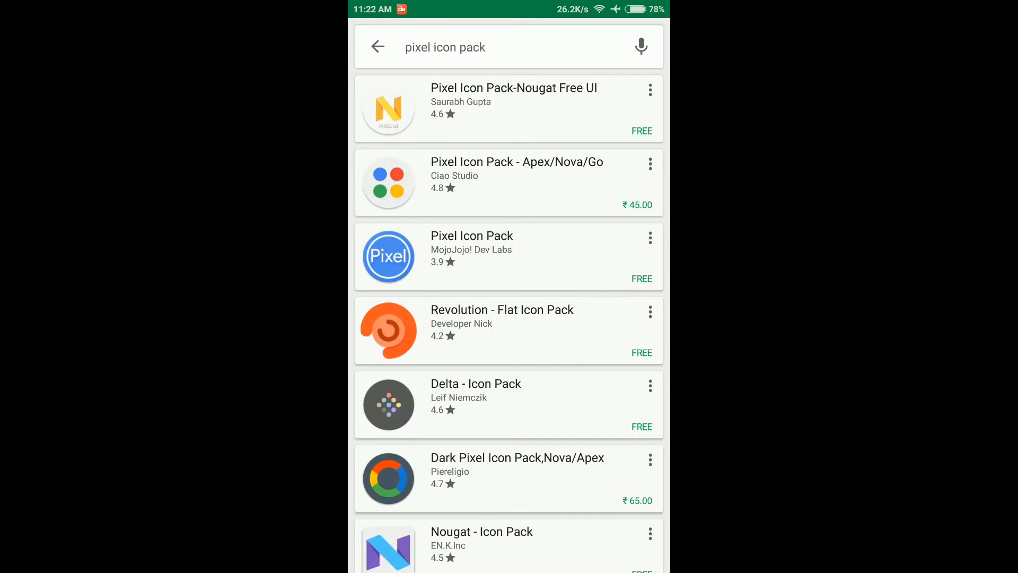
# Step: Install Pixel Icon Pack-Nougat Free UI from its listing
pyautogui.click(512, 107)
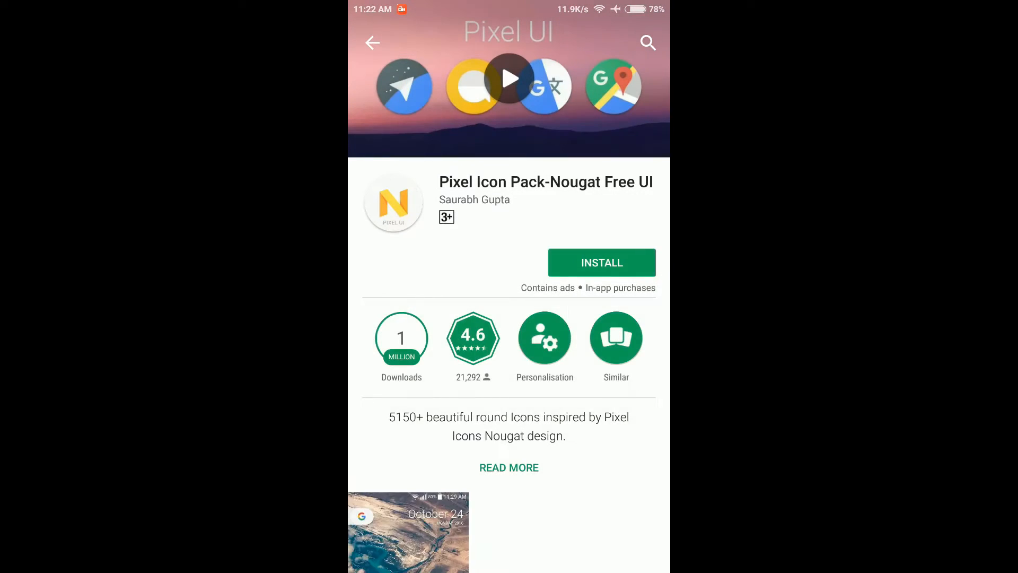
pyautogui.click(601, 263)
pyautogui.write('nov')
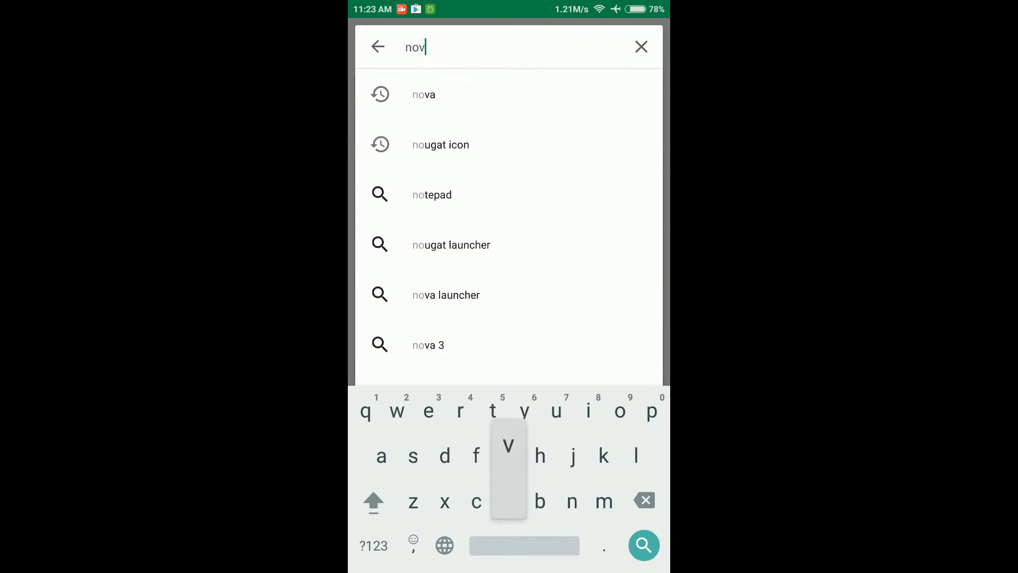
# Step: Install Nova Launcher (Beta) from its Play Store listing
pyautogui.click(446, 294)
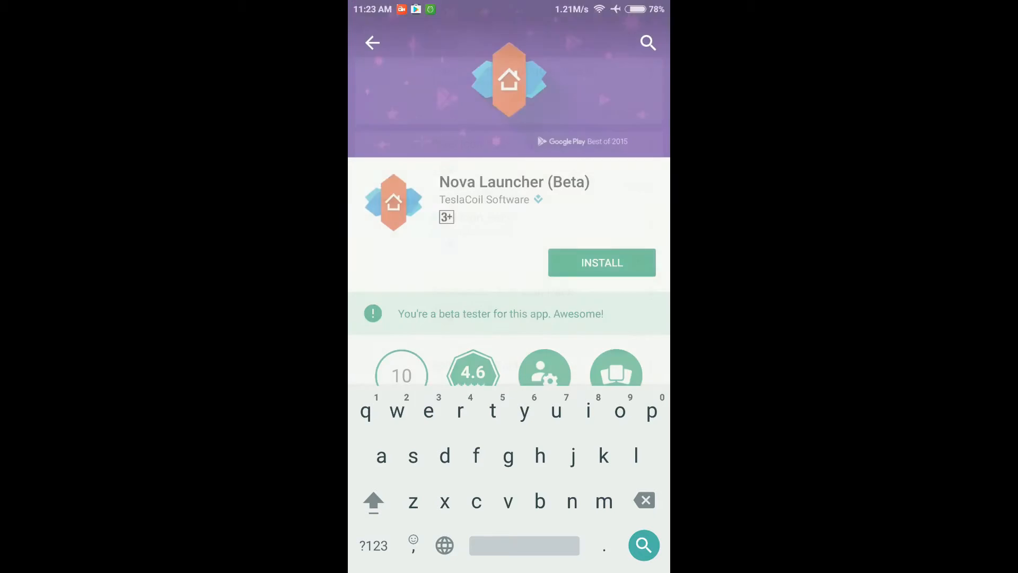
pyautogui.click(600, 263)
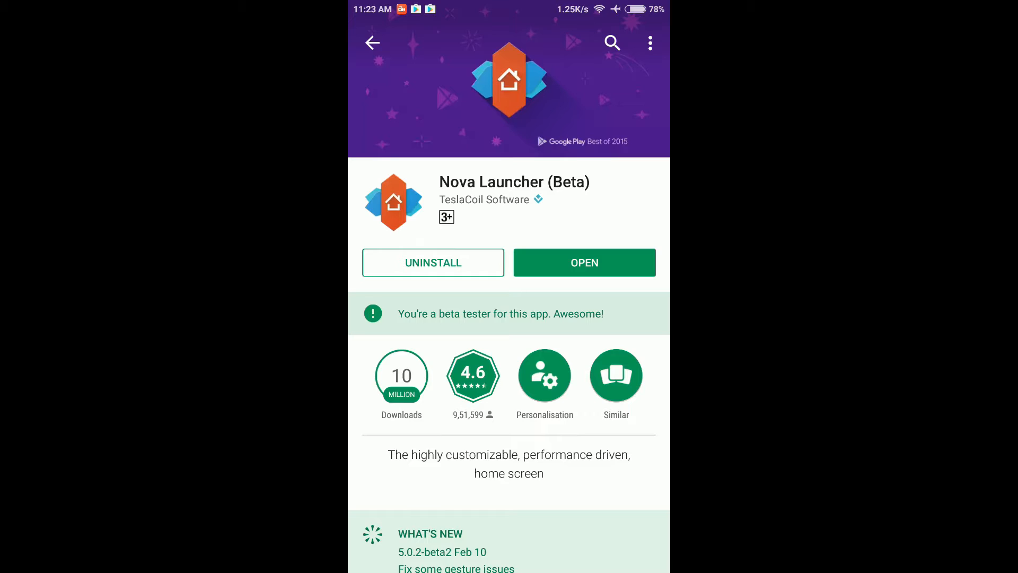
# Step: Launch Nova and browse for a settings backup via ES File Explorer
pyautogui.click(584, 263)
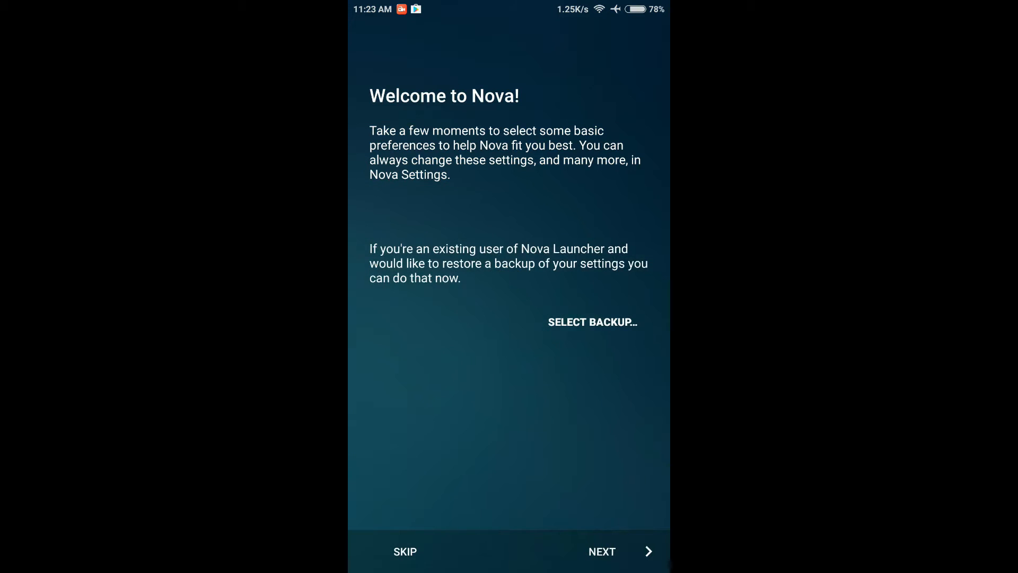
pyautogui.click(592, 321)
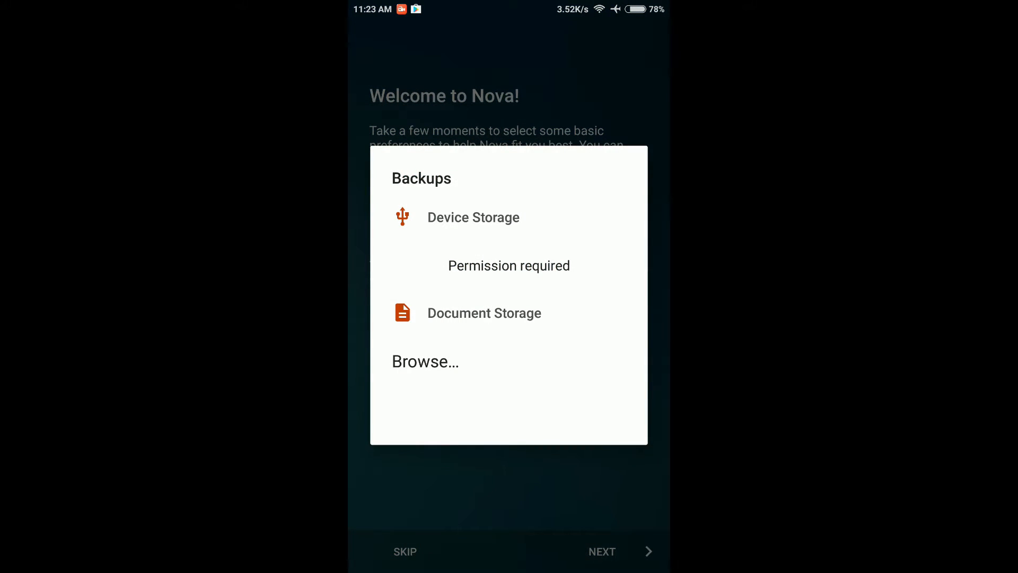
pyautogui.click(425, 361)
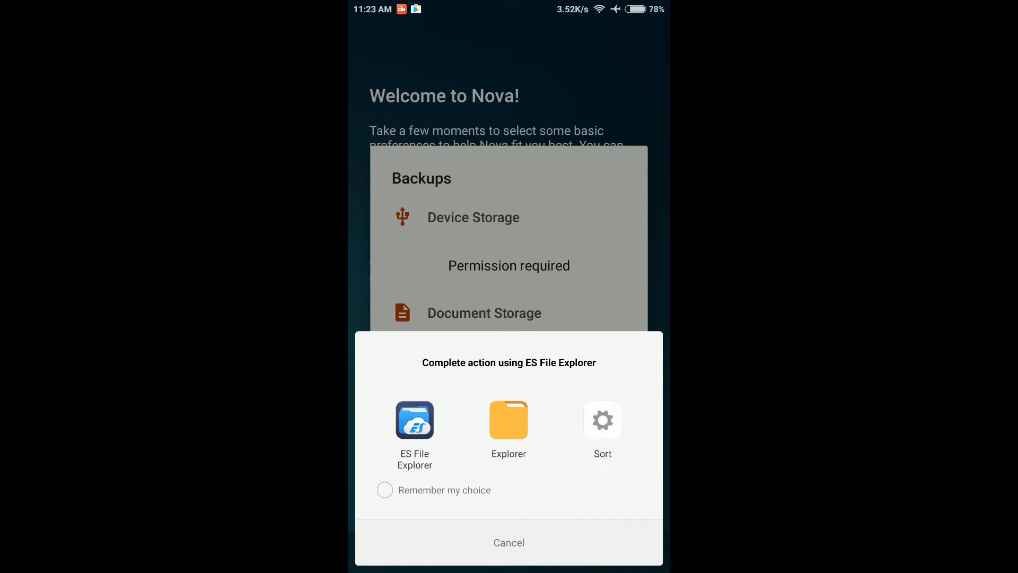
pyautogui.click(414, 420)
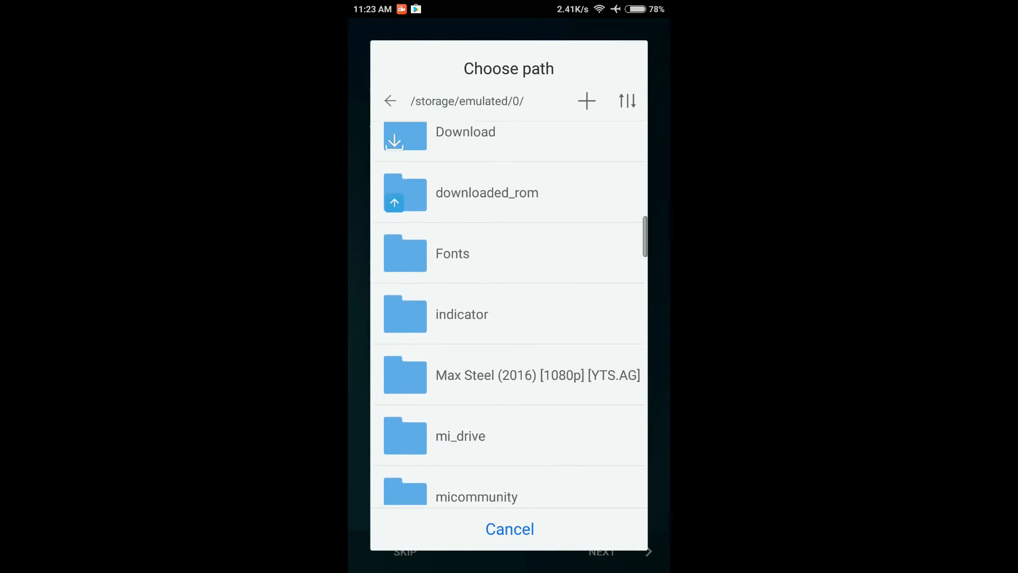
pyautogui.scroll(-3)
pyautogui.write('pixel')
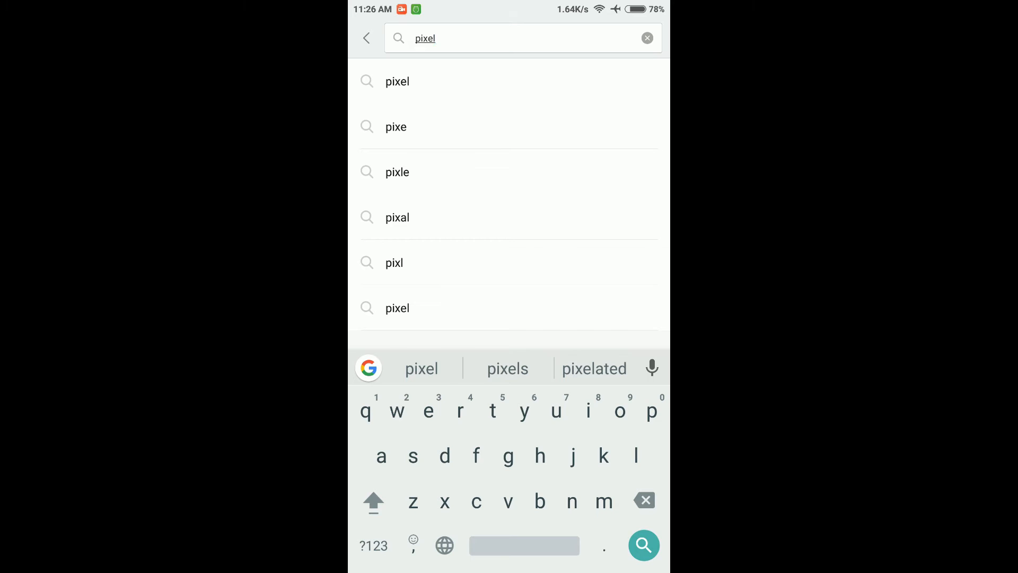
# Step: Search Themes for 'pixel' and apply the Pixel N theme
pyautogui.click(643, 544)
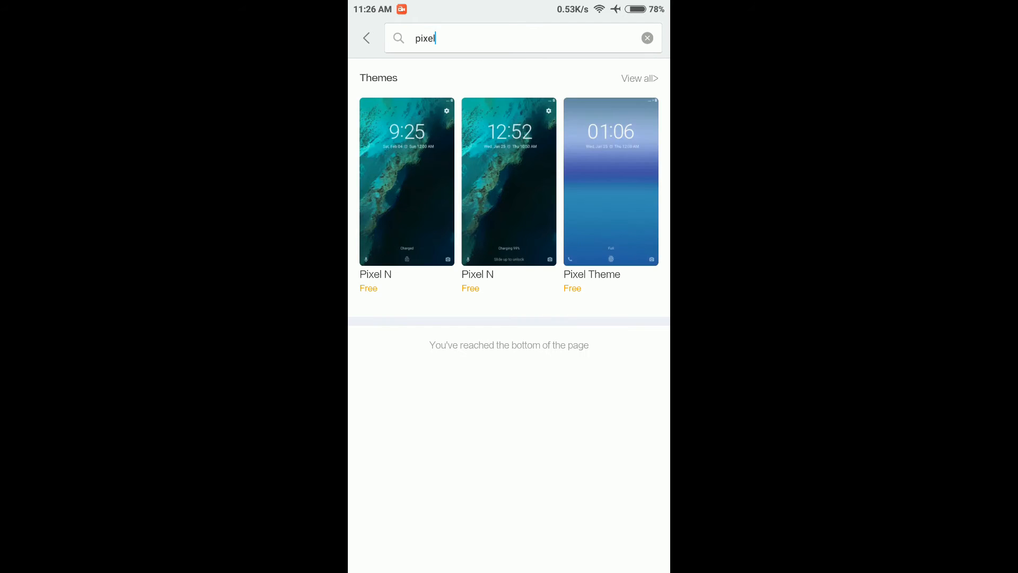
pyautogui.click(407, 180)
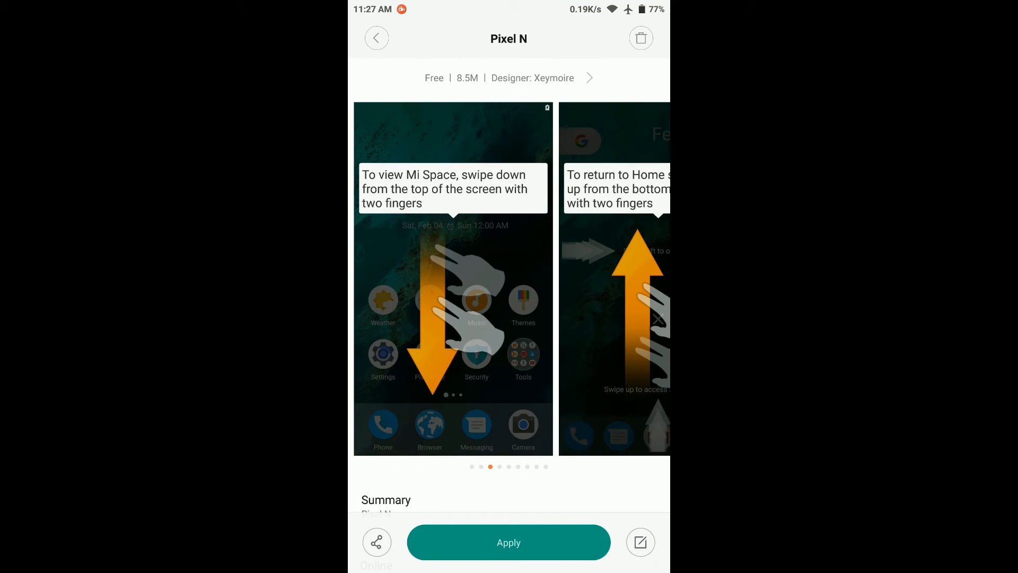
pyautogui.click(509, 542)
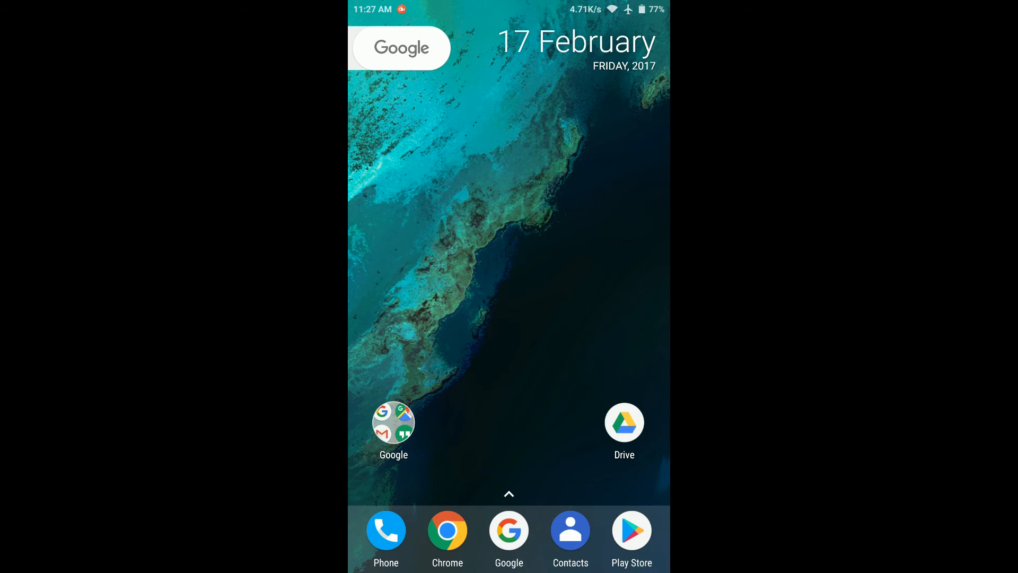